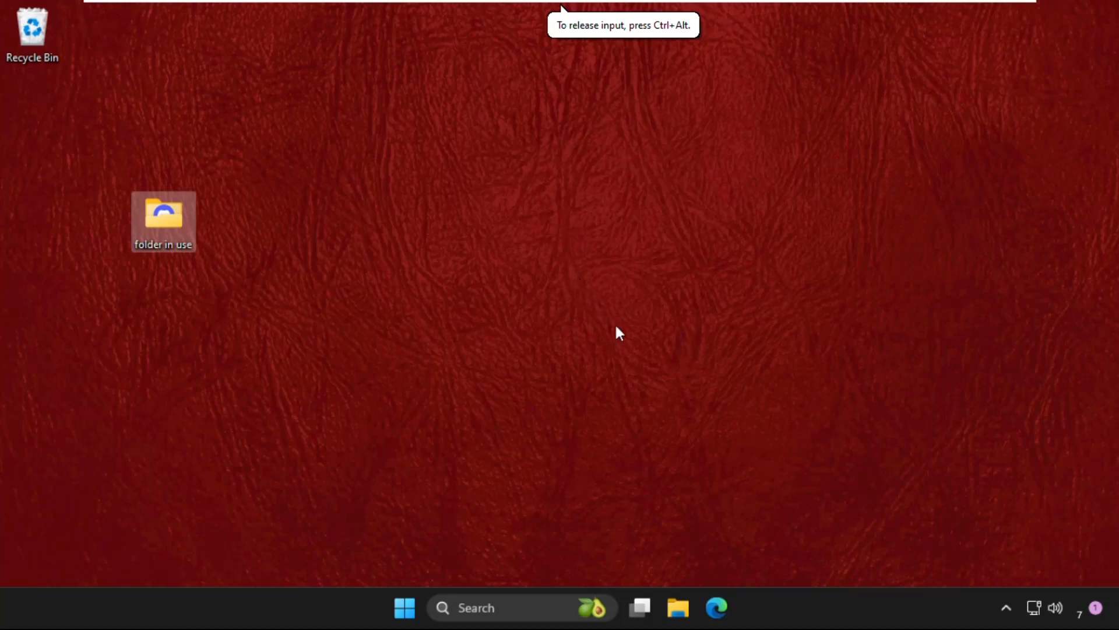
mouse_move(439, 342)
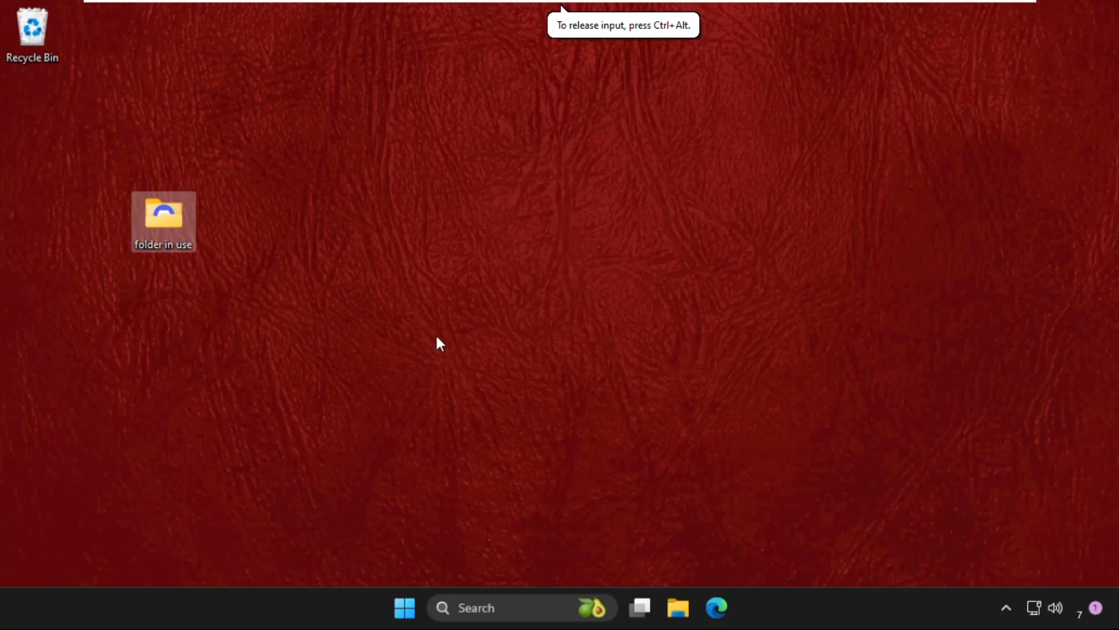
mouse_move(465, 277)
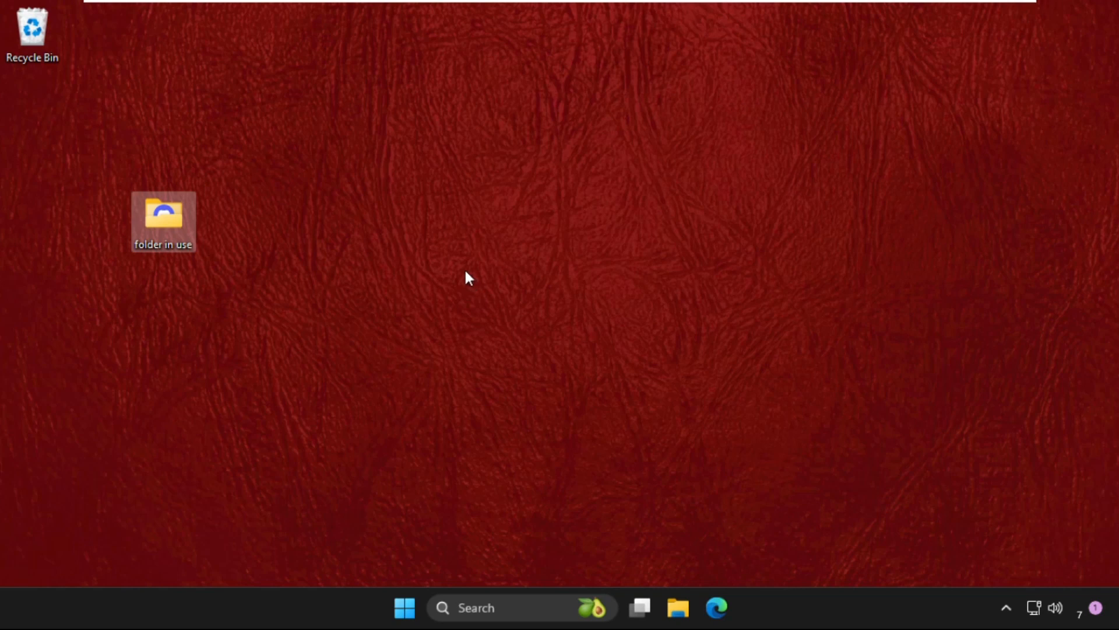
mouse_move(434, 210)
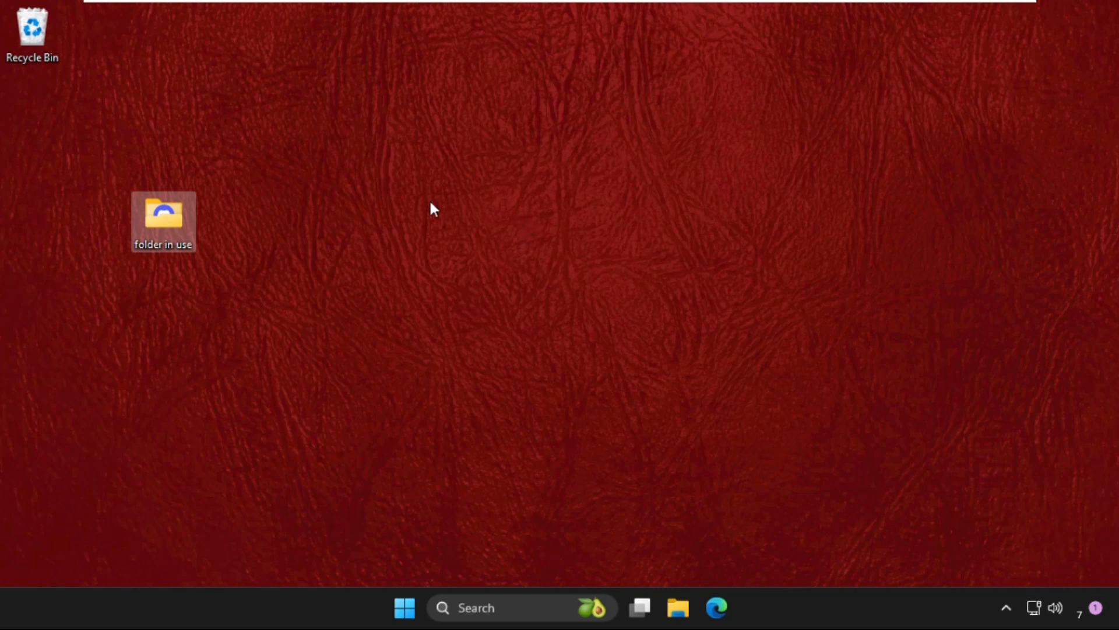
Step: Reposition the 'folder in use' icon toward the centre, then up near the upper-left
drag(163, 221, 425, 222)
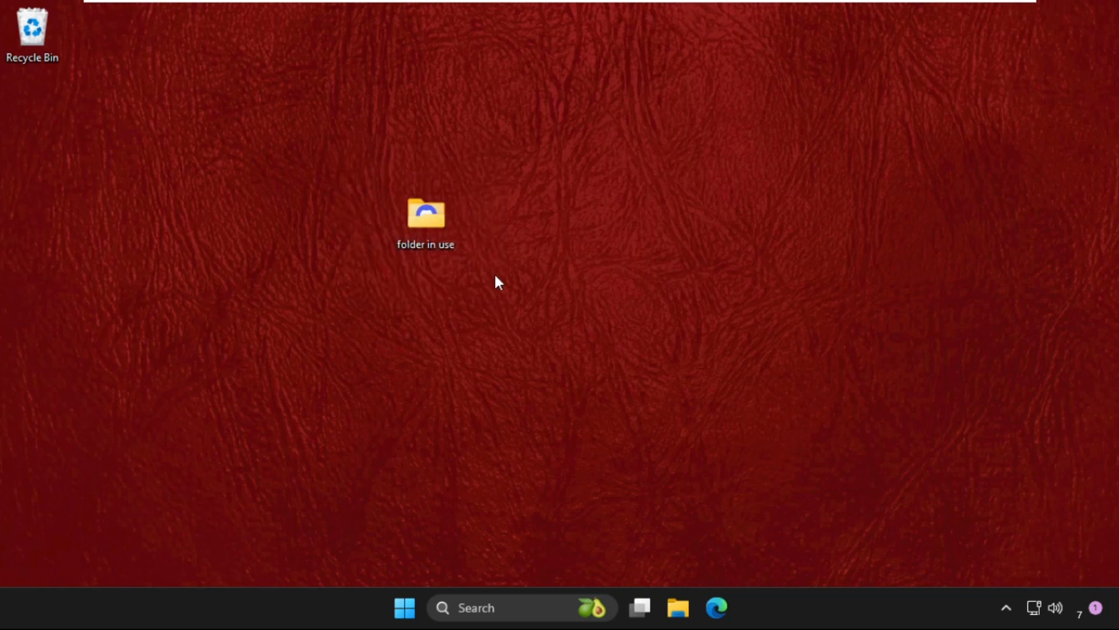
drag(427, 215, 295, 121)
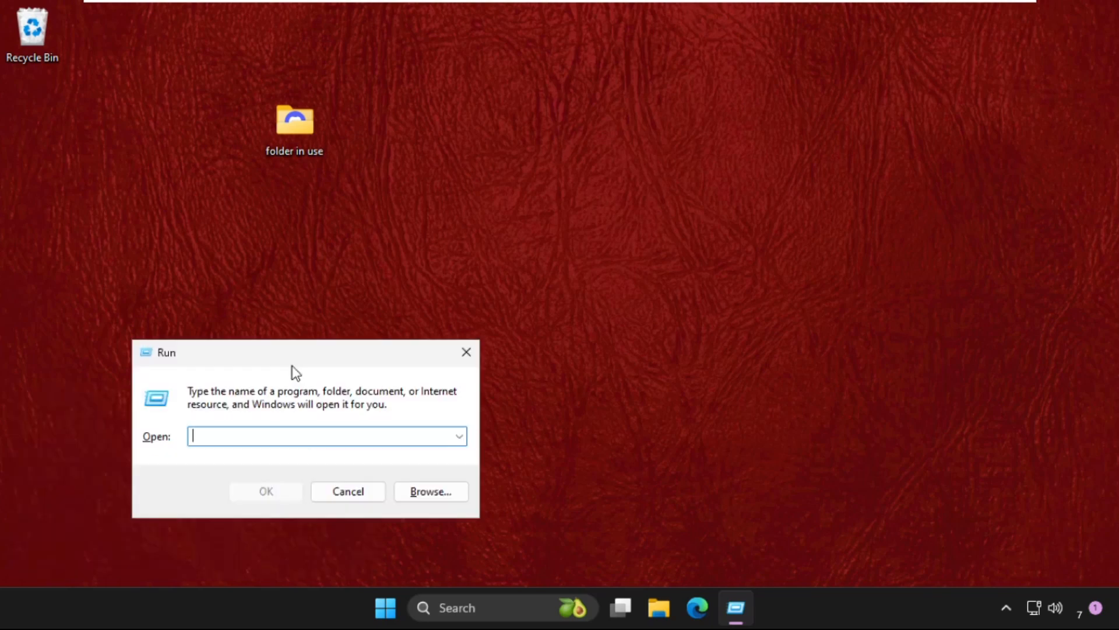
Step: Launch Resource Monitor from the Run dialog with the resmon command
drag(166, 352, 474, 256)
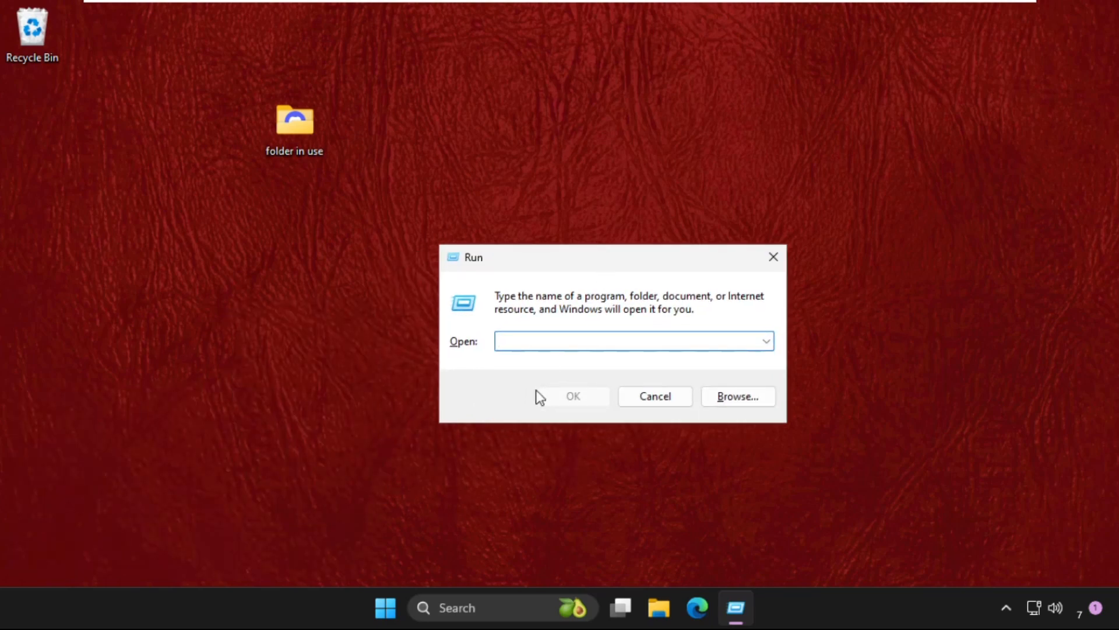
text(re)
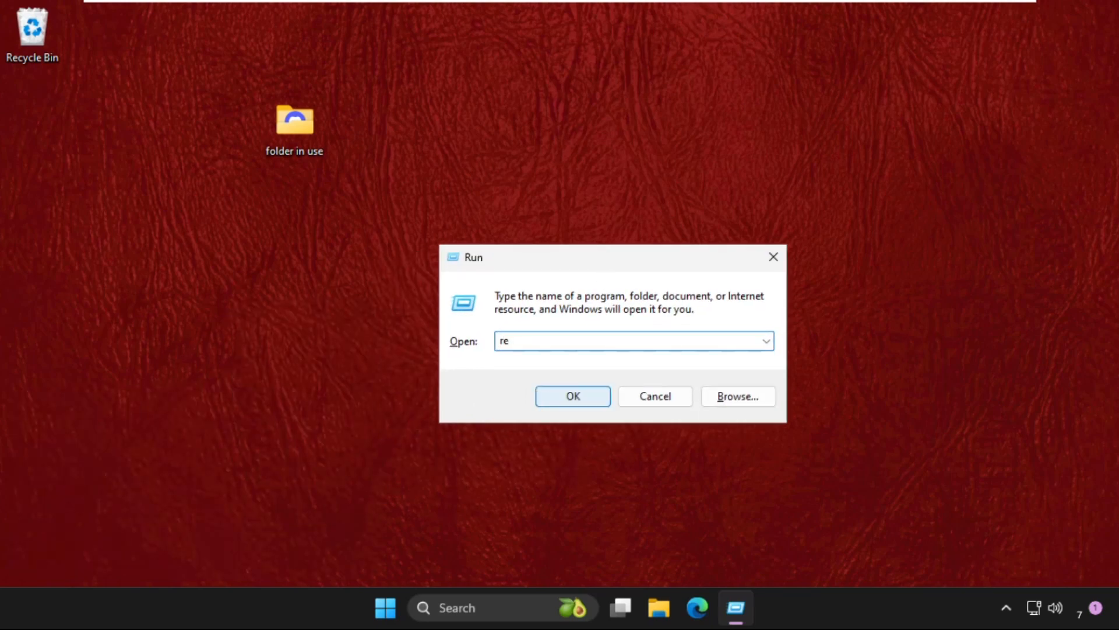
text(smon.)
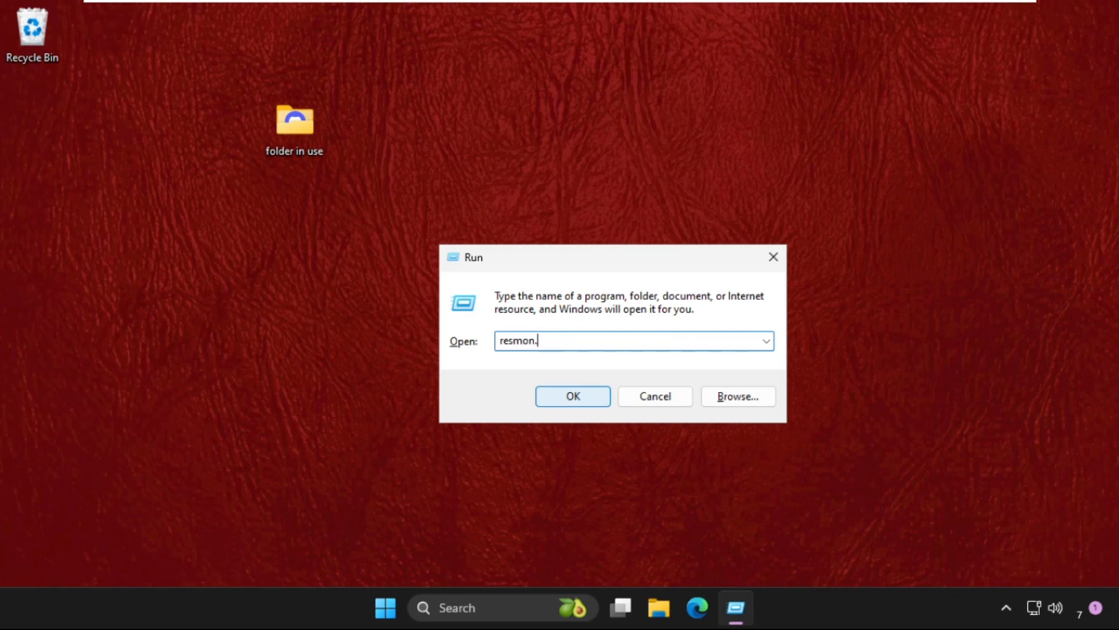
click(571, 395)
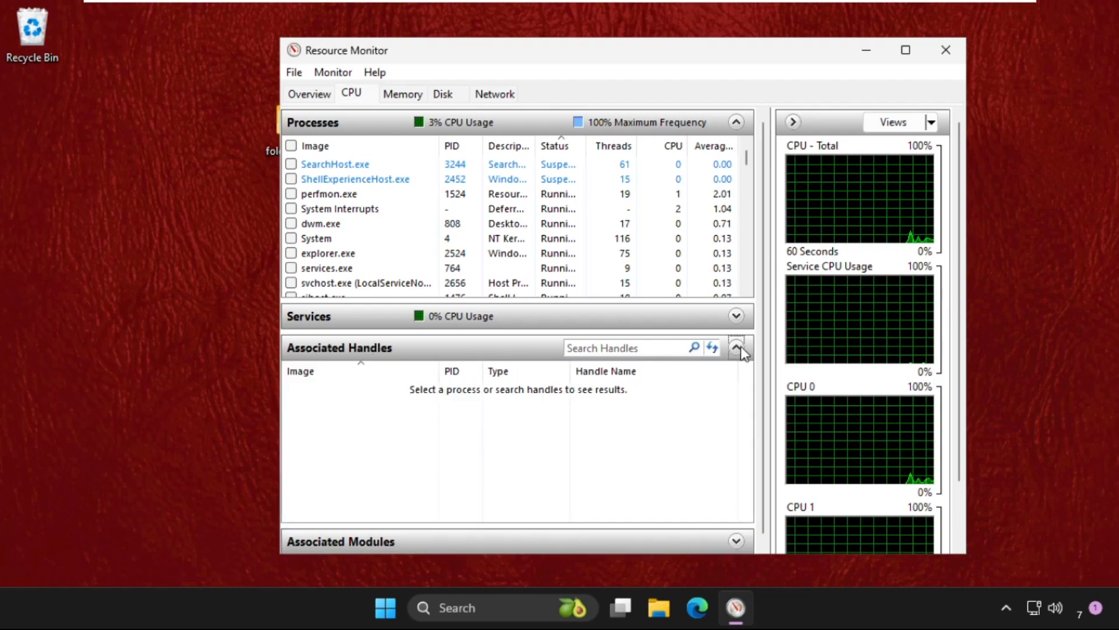
Step: Search Associated Handles on the CPU tab for 'folder in use', finding no locking processes
click(628, 348)
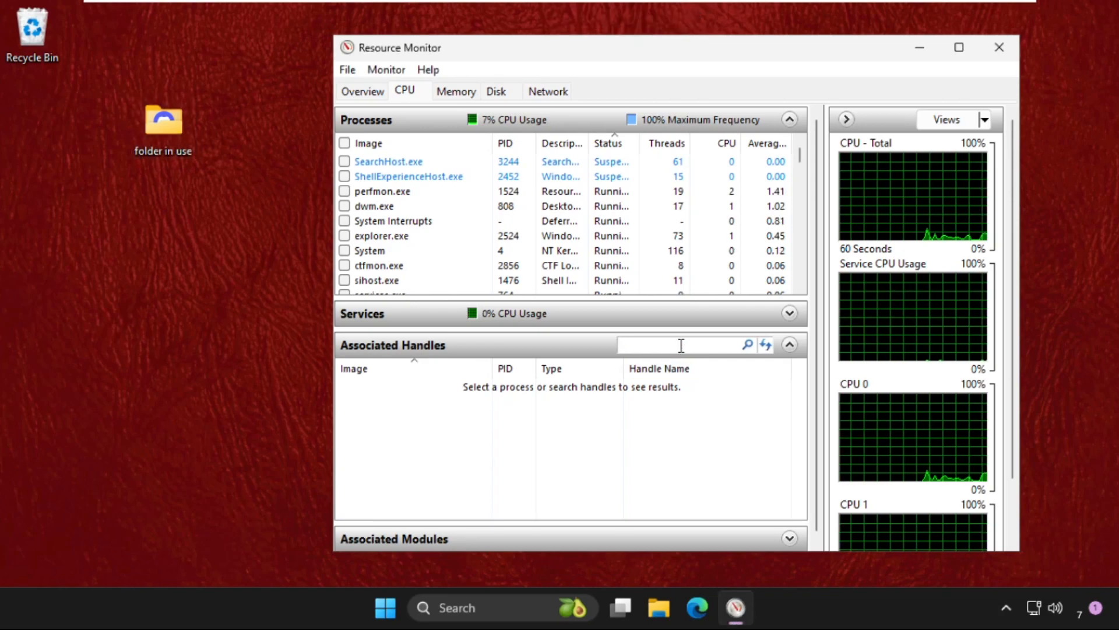
text(folder)
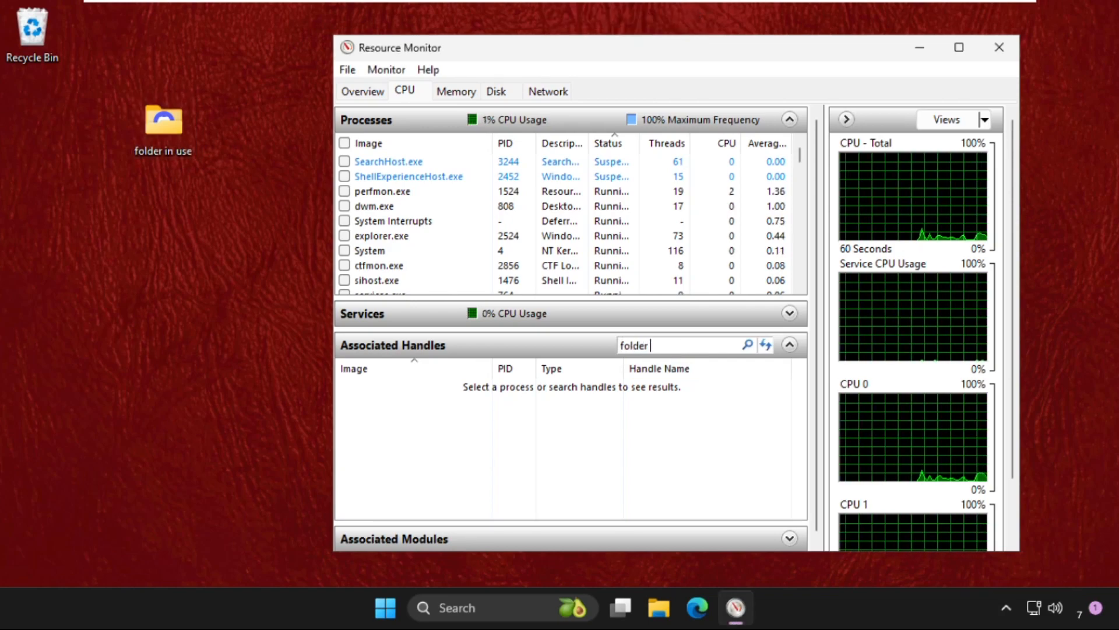
text(in use)
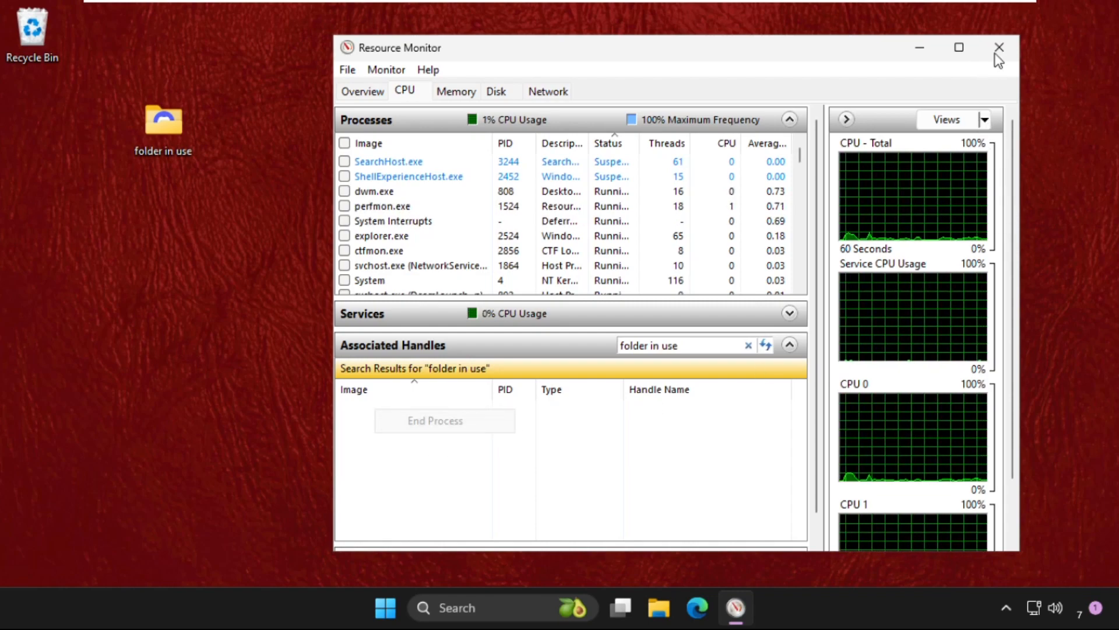
Step: Close Resource Monitor and delete the 'folder in use' desktop folder via its context menu
click(999, 47)
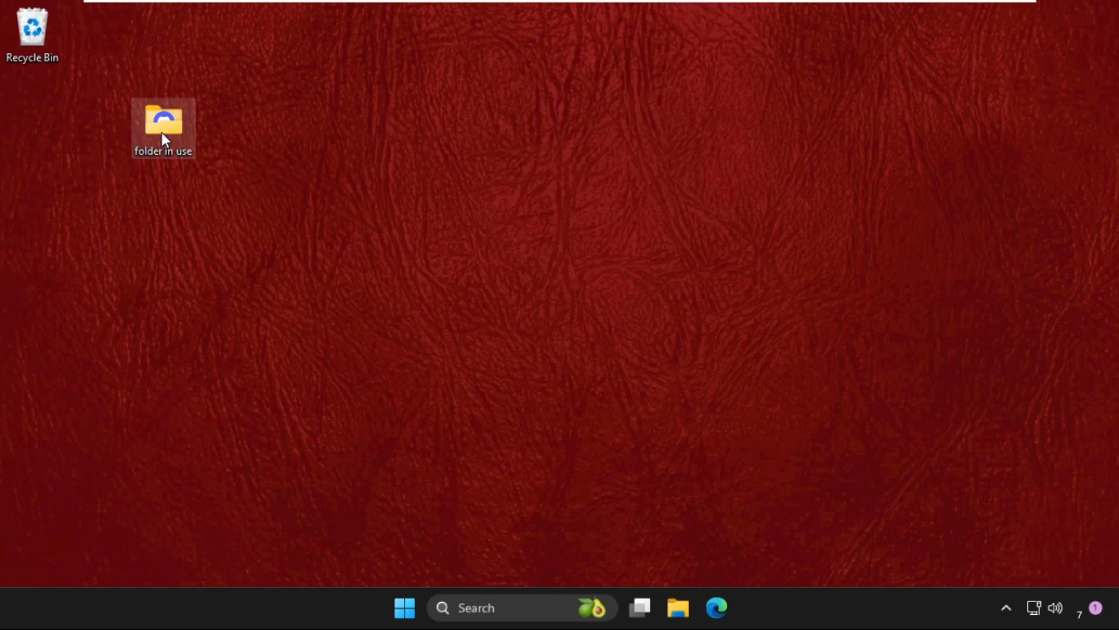
right_click(163, 122)
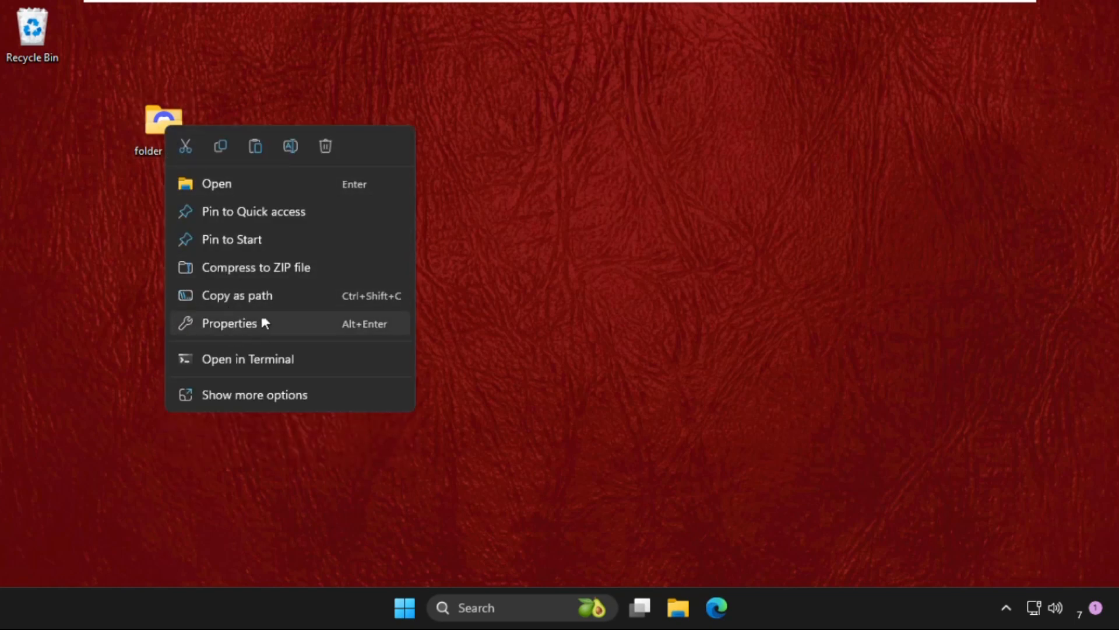
click(367, 350)
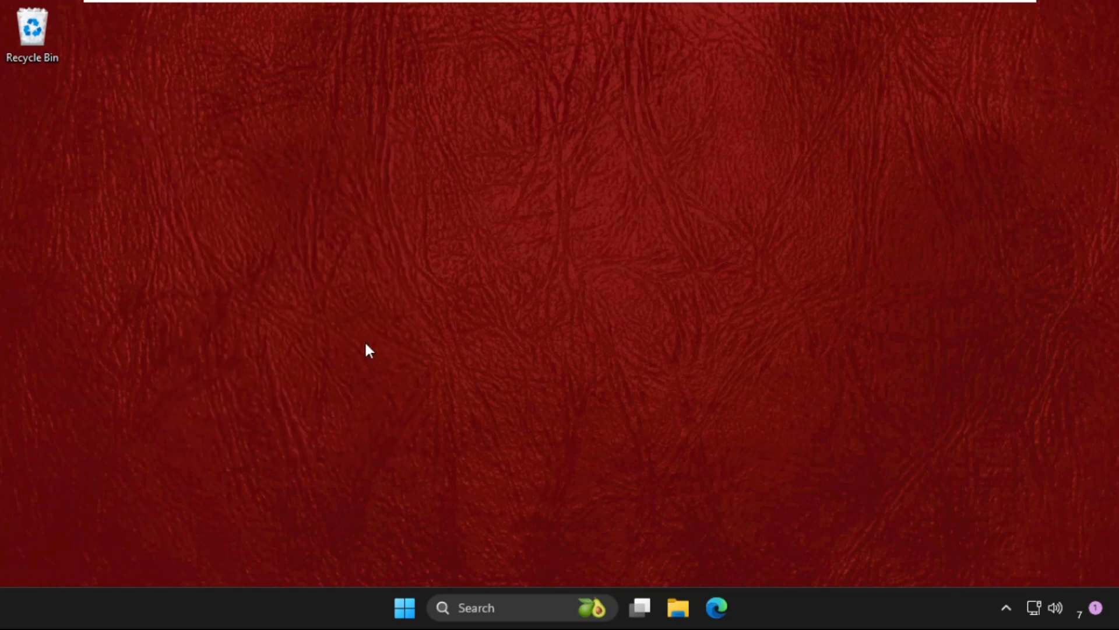